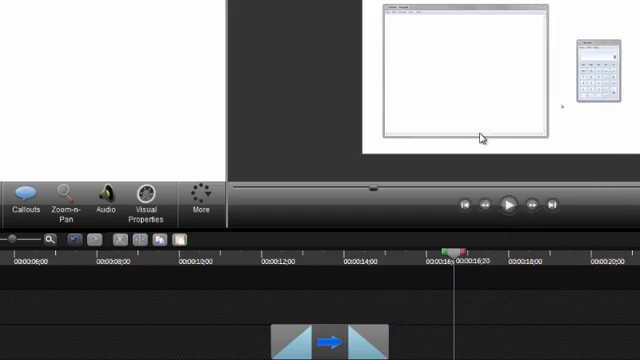
mouse_move(324, 256)
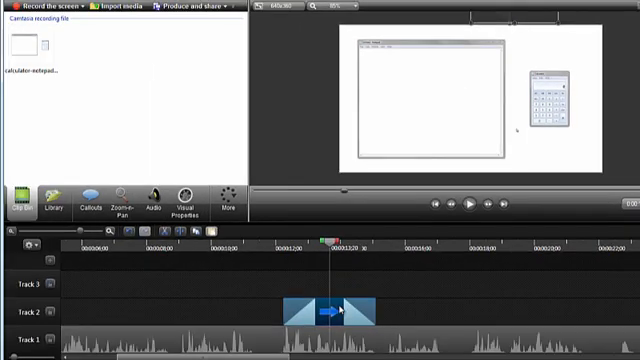
- Add a visual properties animation to slide the arrow callout in toward Notepad
click(188, 200)
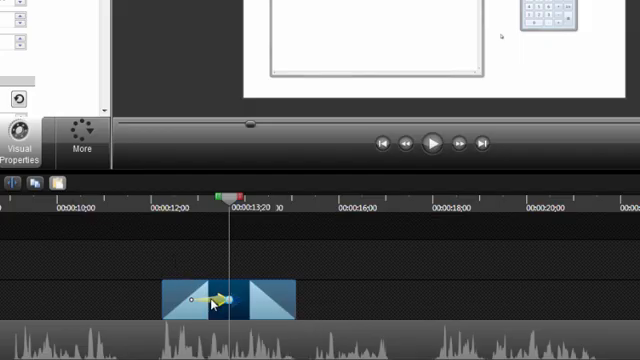
mouse_move(204, 300)
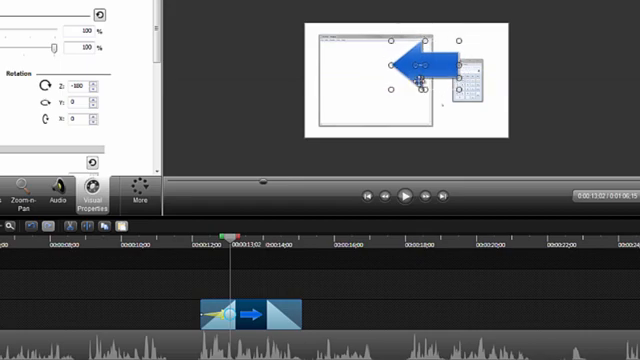
click(228, 312)
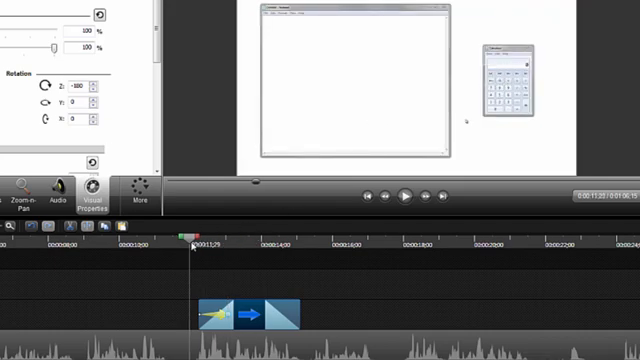
click(404, 196)
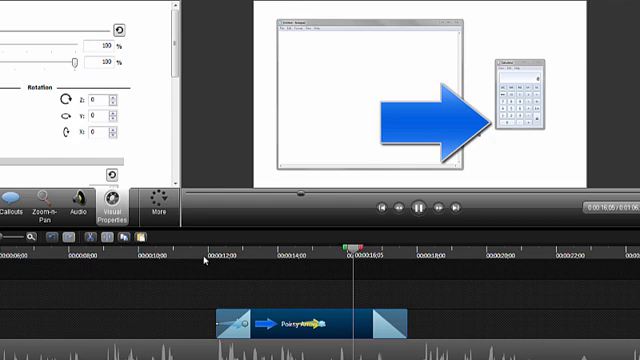
- Add a second animation rotating the arrow callout to point at the calculator
click(420, 114)
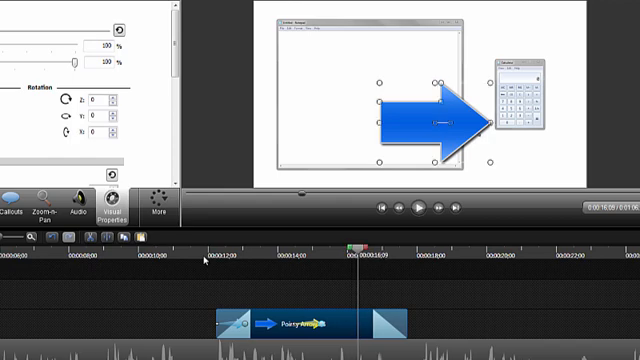